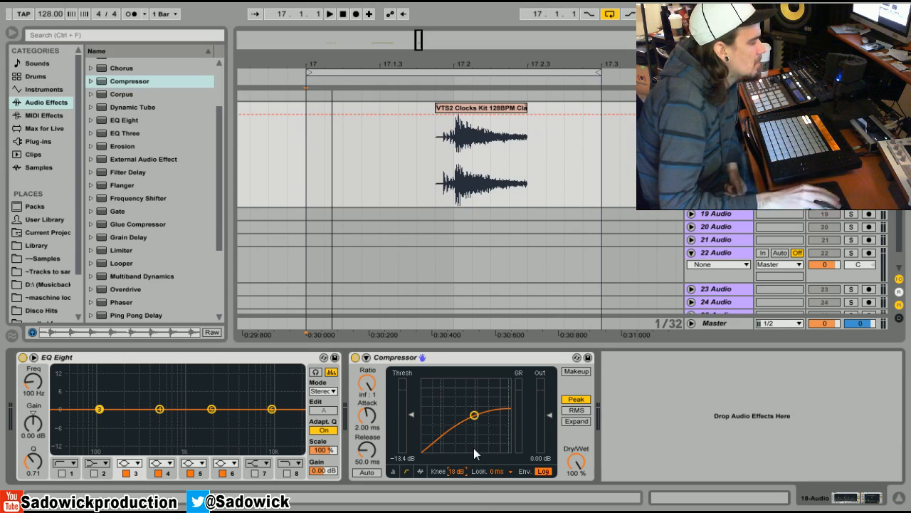
pyautogui.moveTo(438, 451)
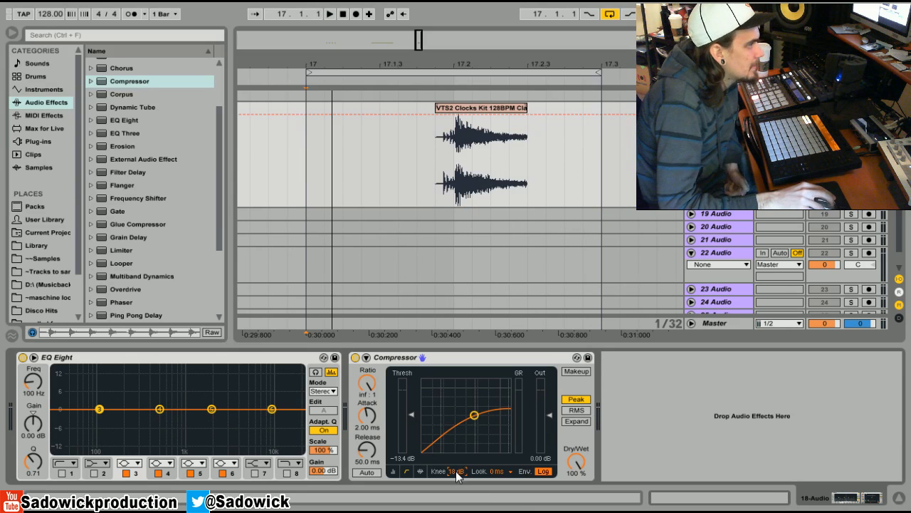
# Step: Soften the Compressor knee into a rounded curve on the looped Percussions 19 clip
pyautogui.moveTo(459, 470); pyautogui.dragTo(444, 470)
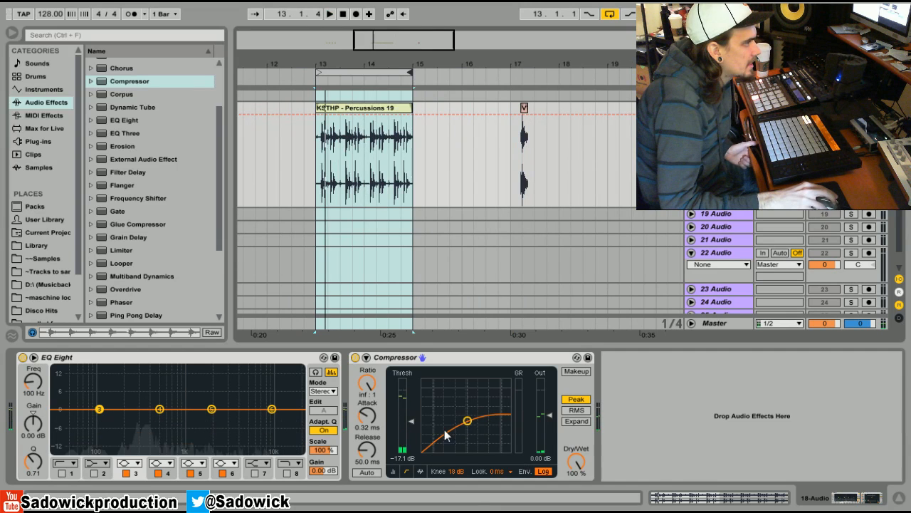
# Step: Set the Compressor knee fully hard at 0.0 dB with threshold near -22.6 dB
pyautogui.moveTo(467, 418); pyautogui.dragTo(487, 413)
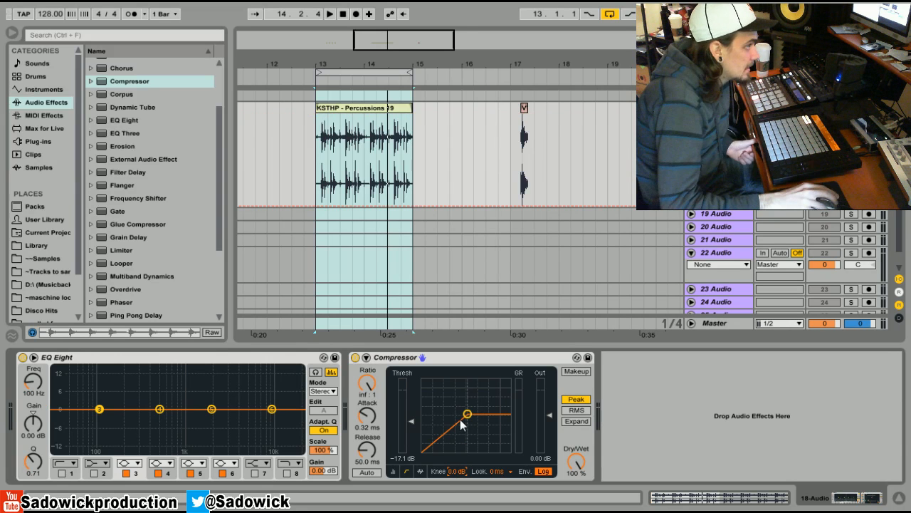
pyautogui.moveTo(401, 356)
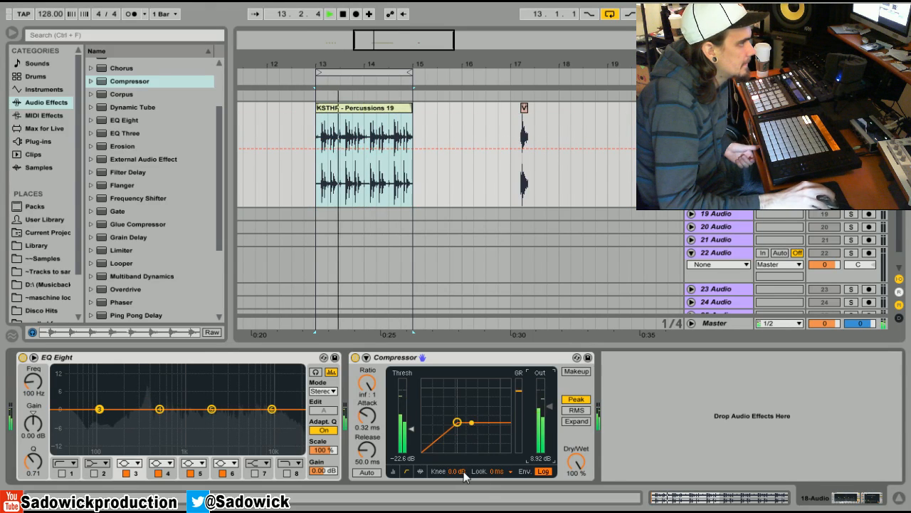
pyautogui.moveTo(471, 422); pyautogui.dragTo(456, 427)
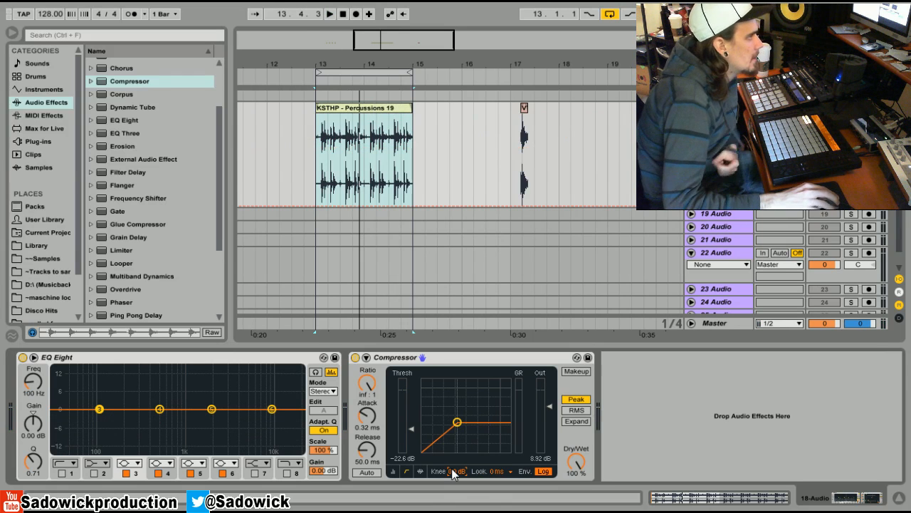
pyautogui.moveTo(496, 442)
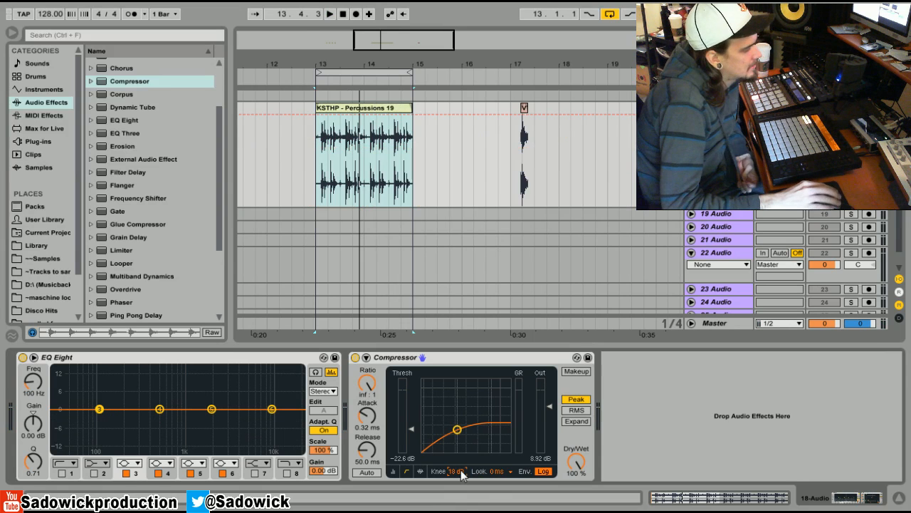
pyautogui.moveTo(457, 449)
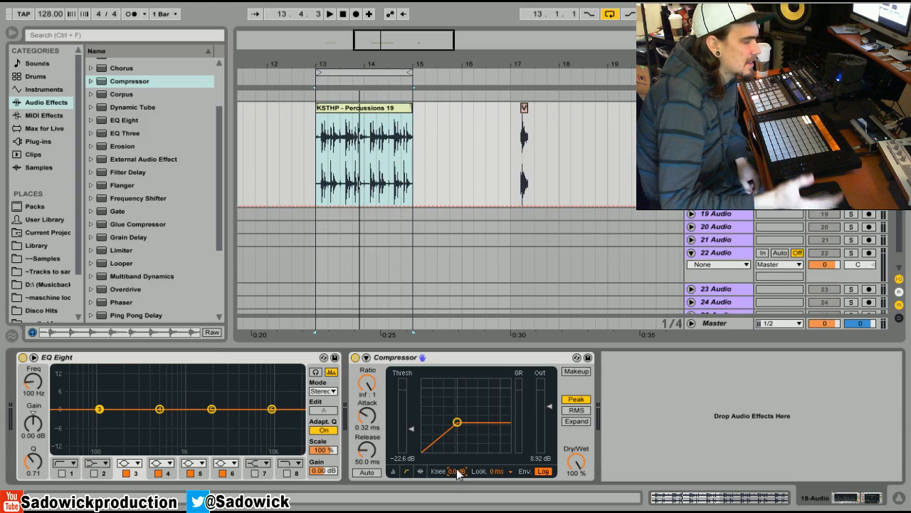
pyautogui.moveTo(439, 400)
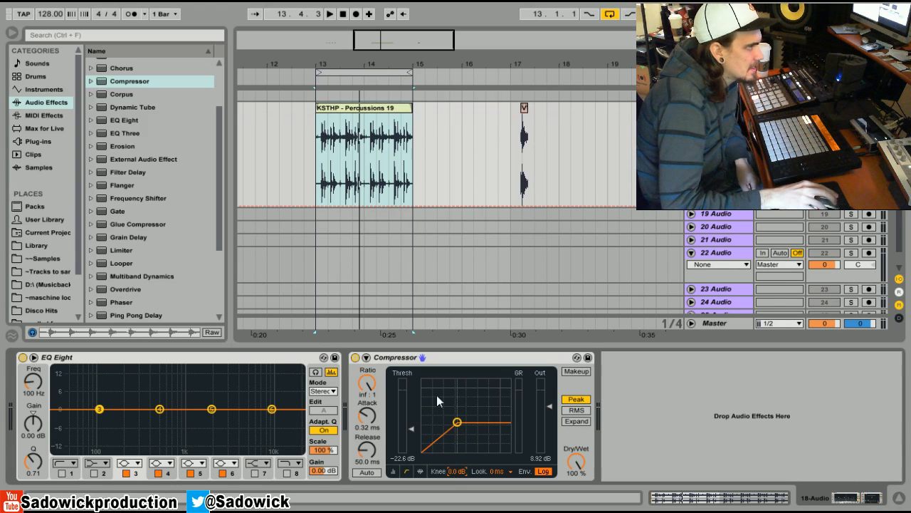
pyautogui.moveTo(457, 393)
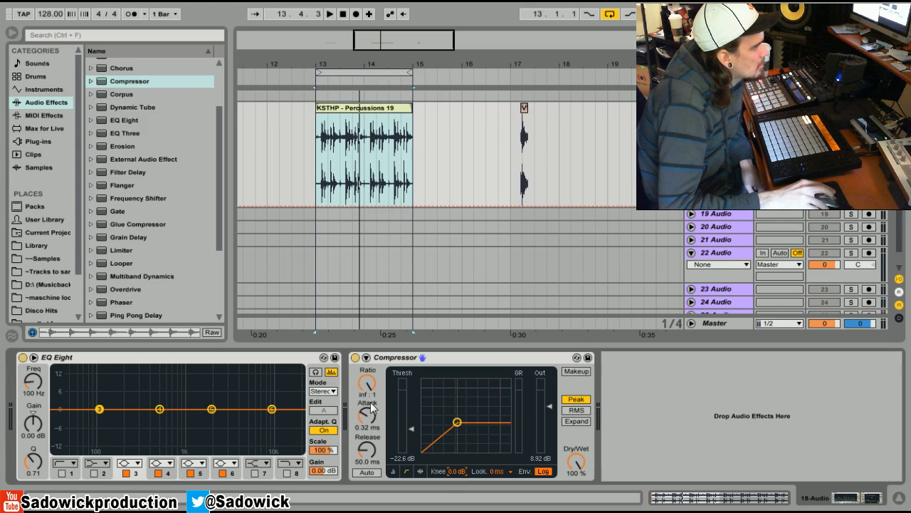
pyautogui.moveTo(416, 425)
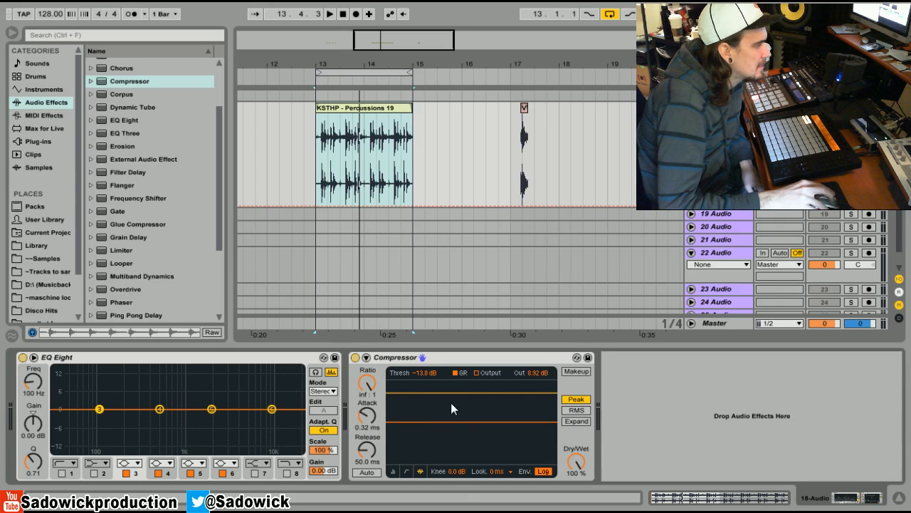
pyautogui.moveTo(413, 442)
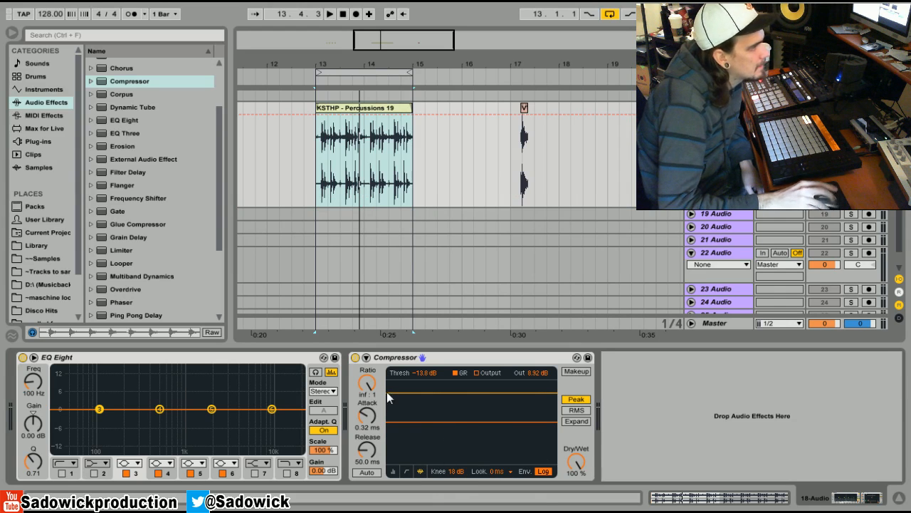
pyautogui.moveTo(519, 462)
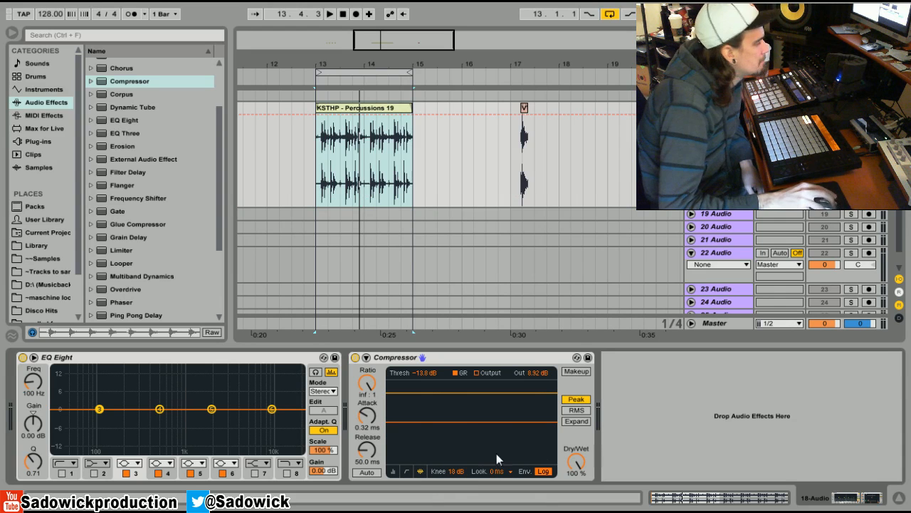